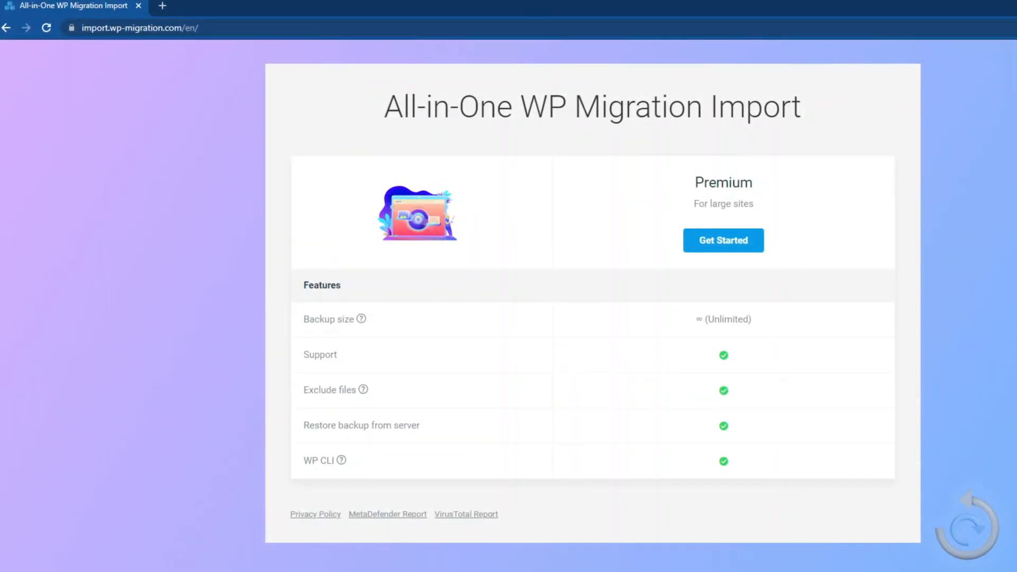
{"action": "mouse_move", "coordinate": [715, 305]}
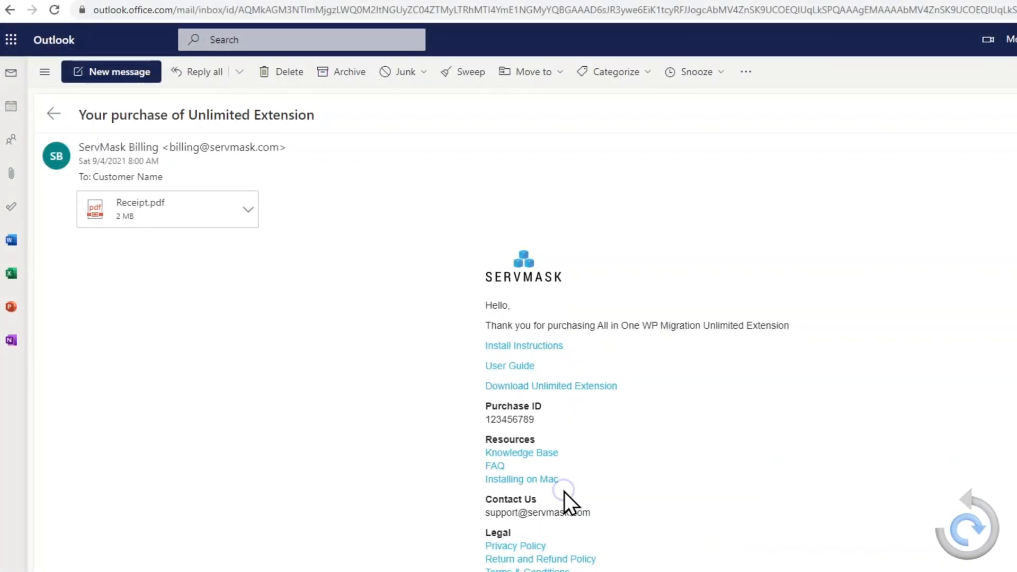
Follow the site link in the ServMask purchase email to the WordPress wp-login page.
{"action": "left_click", "coordinate": [550, 386]}
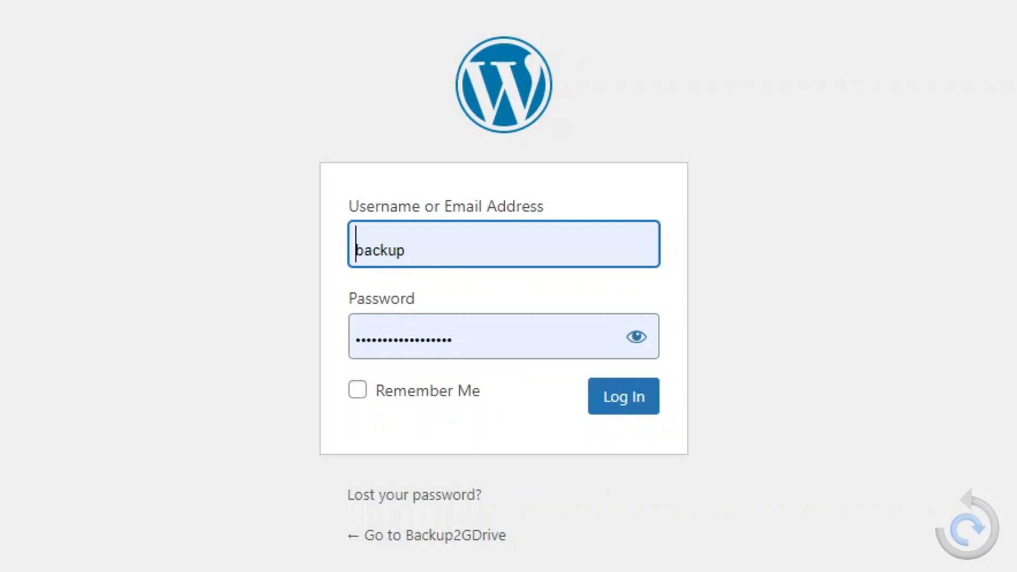
Log in as 'backup' and reach Plugins > Add New > Upload Plugin.
{"action": "left_click", "coordinate": [621, 396]}
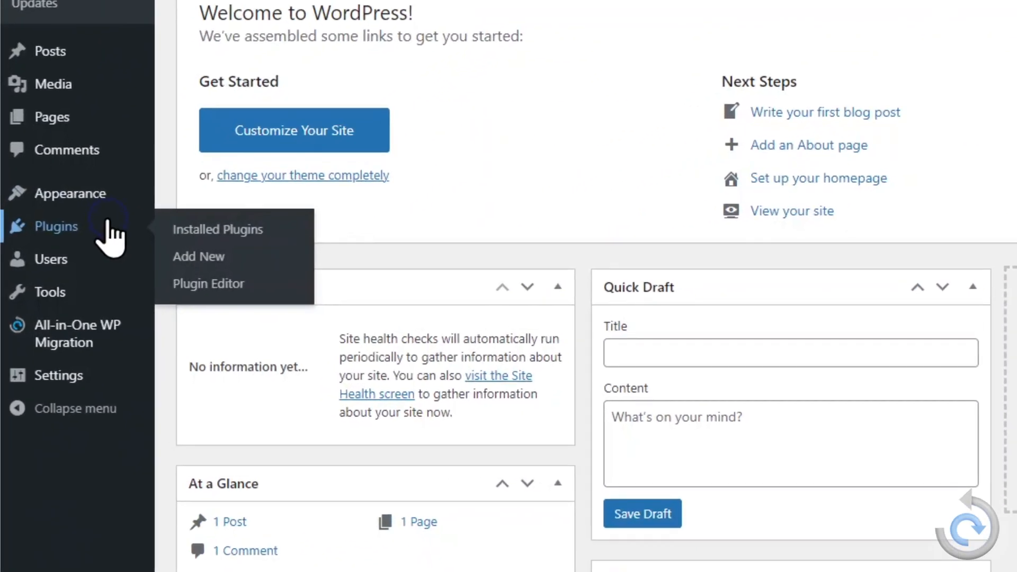
{"action": "left_click", "coordinate": [217, 229]}
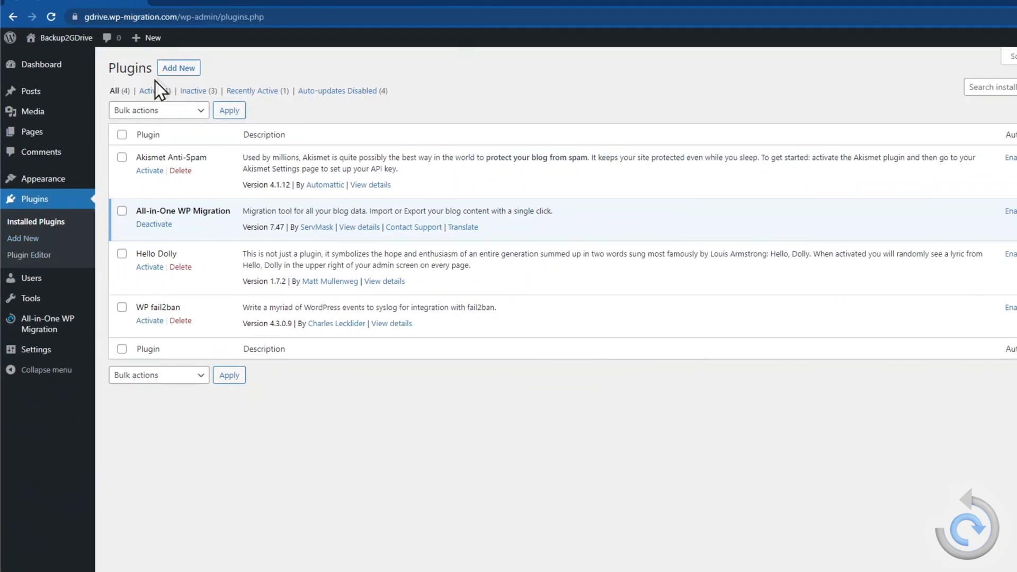
{"action": "left_click", "coordinate": [177, 68]}
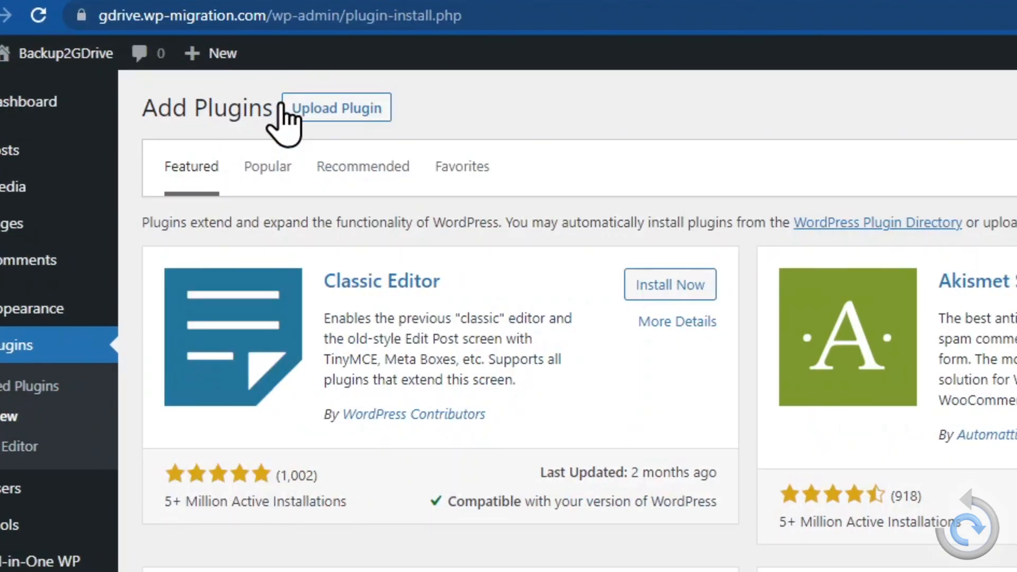
{"action": "left_click", "coordinate": [335, 107]}
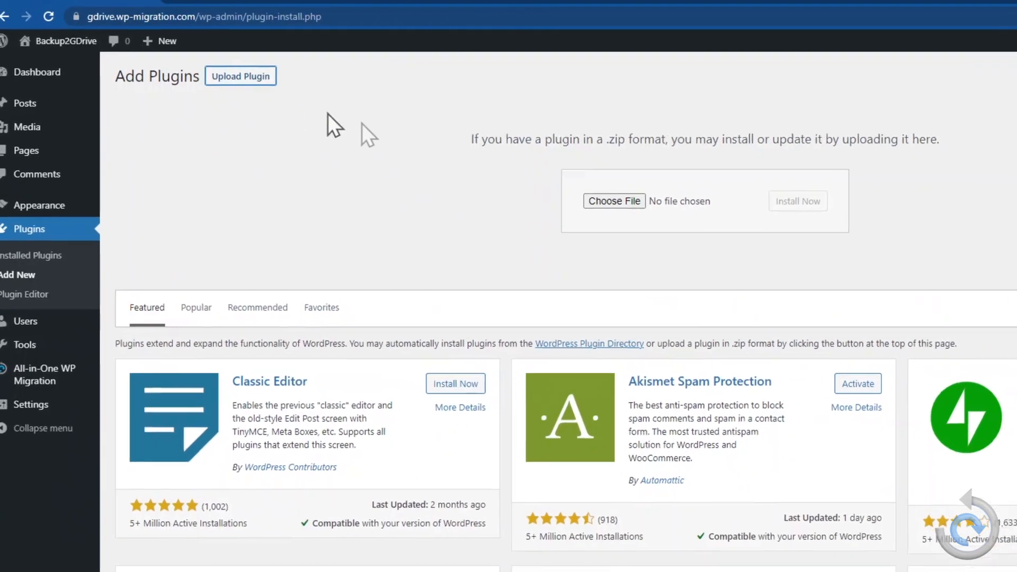
Choose the Unlimited Extension zip from the 'Location to remember' folder and start Install Now.
{"action": "left_click", "coordinate": [613, 201]}
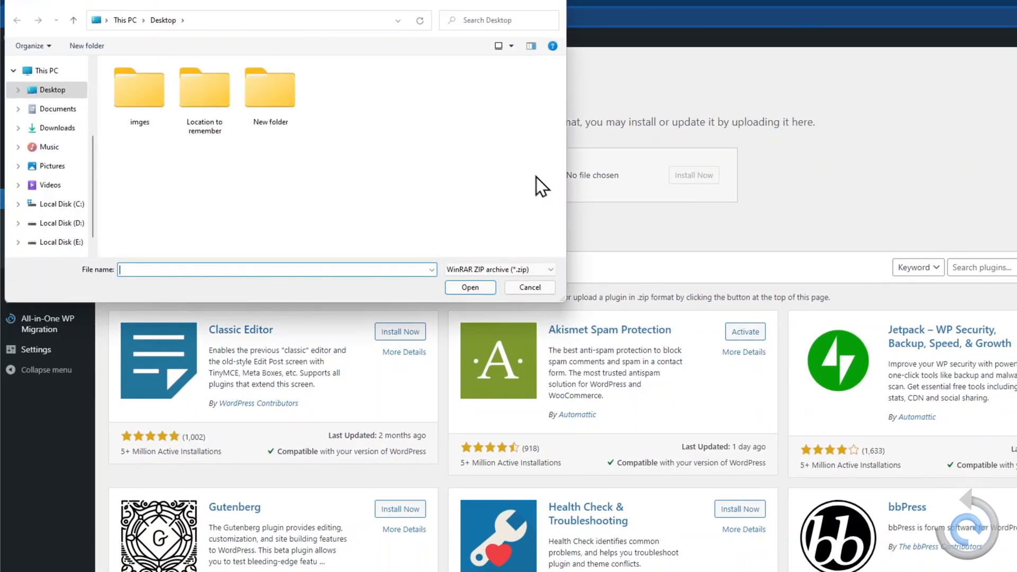
{"action": "double_click", "coordinate": [204, 88]}
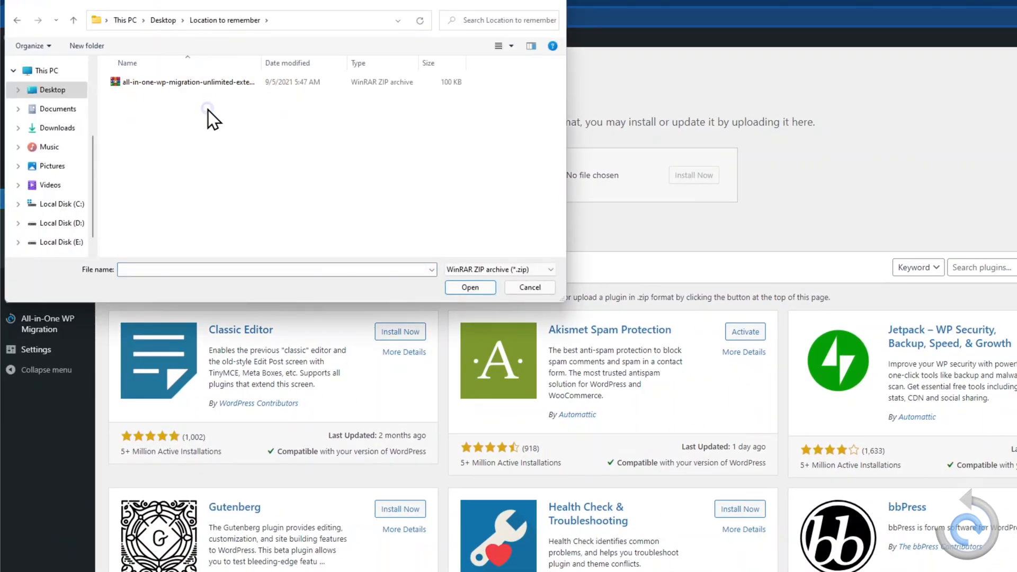
{"action": "left_click", "coordinate": [469, 287]}
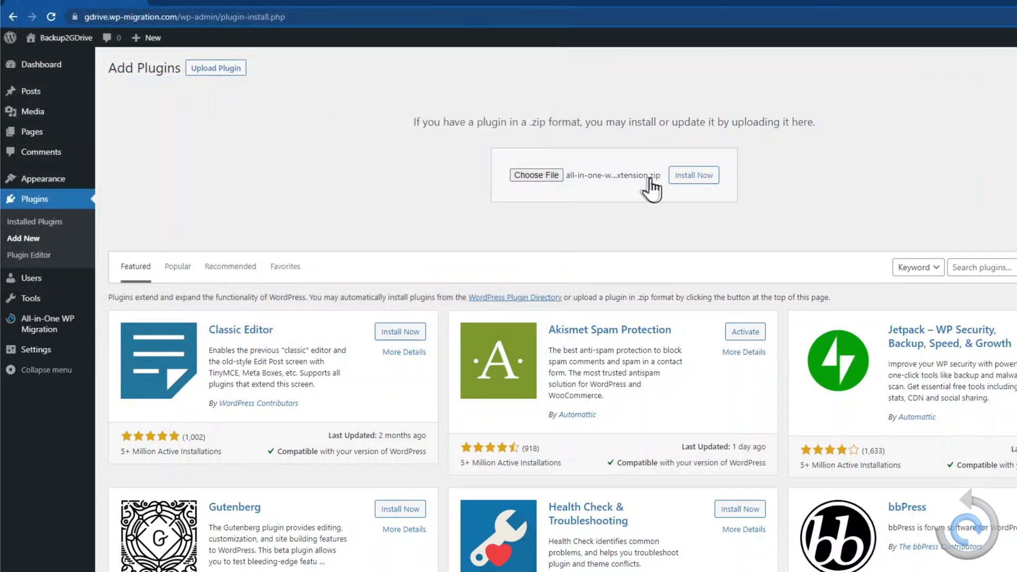
{"action": "left_click", "coordinate": [693, 175]}
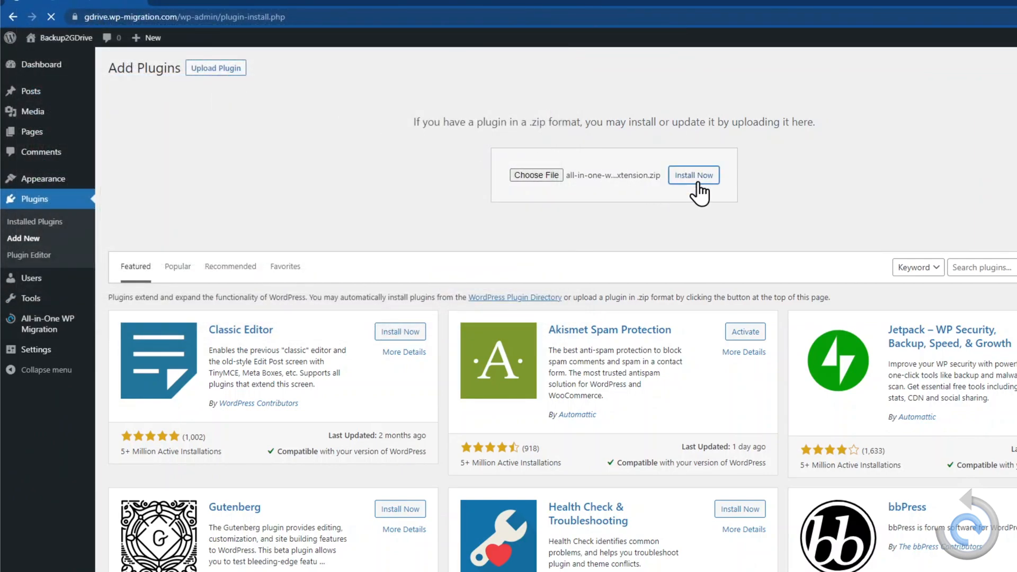
Complete the install and activate the Unlimited Extension so it lists beside All-in-One WP Migration.
{"action": "left_click", "coordinate": [692, 174]}
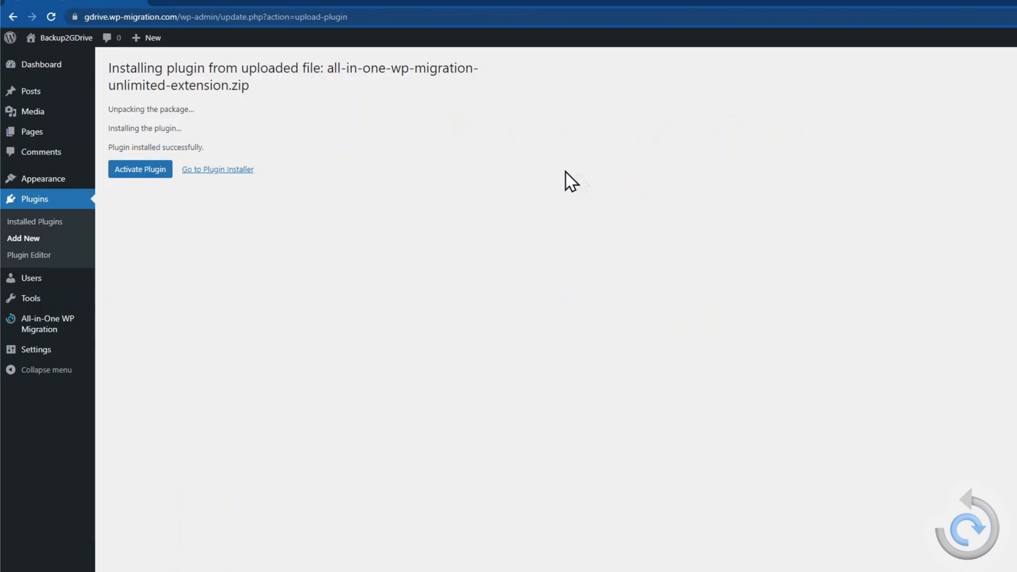
{"action": "left_click", "coordinate": [140, 170]}
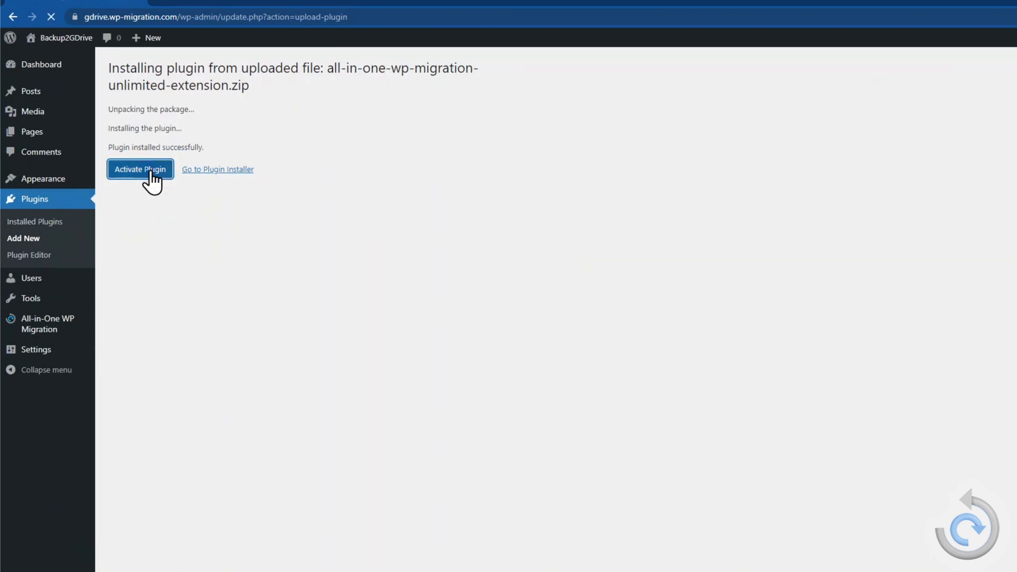
{"action": "left_click", "coordinate": [140, 169]}
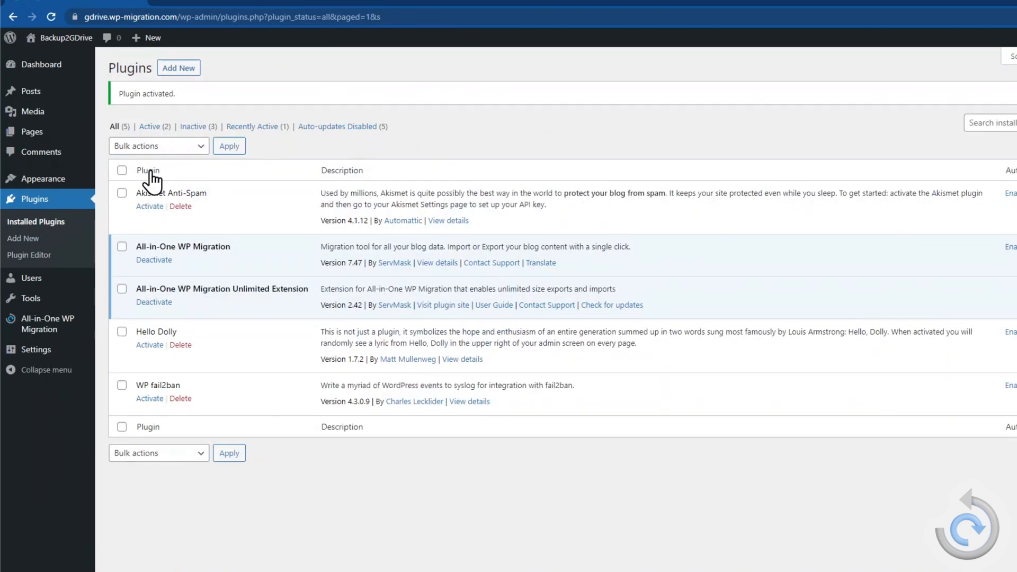
{"action": "mouse_move", "coordinate": [658, 252]}
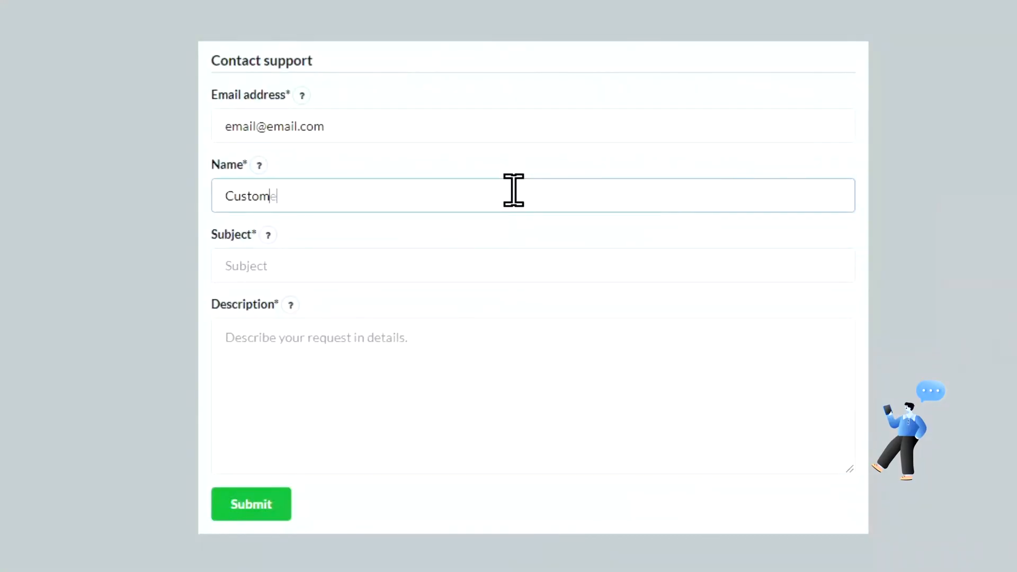
Submit a support request with subject 'I have a que' and description 'My question'.
{"action": "type", "text": "I have a que"}
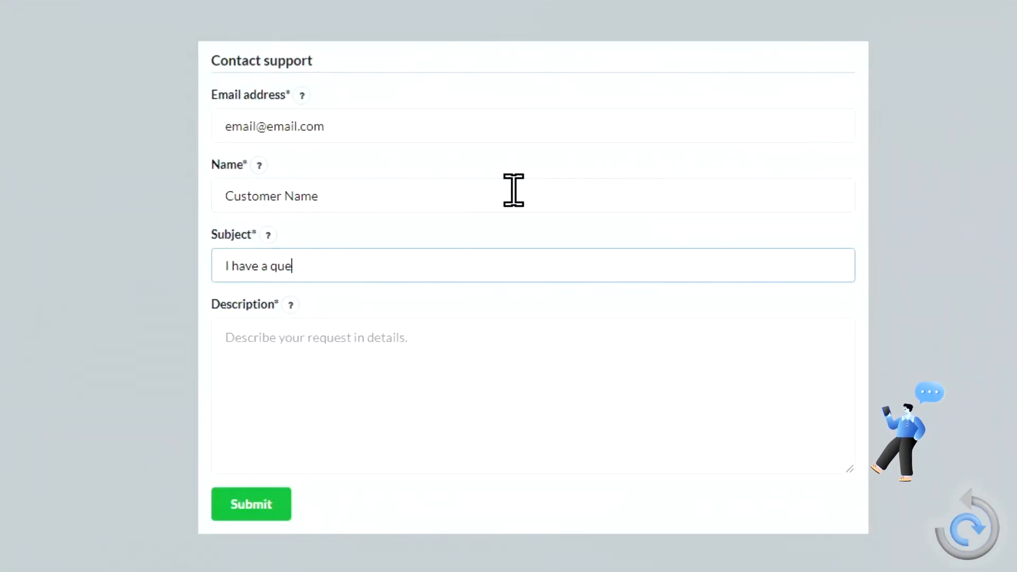
{"action": "type", "text": "My question"}
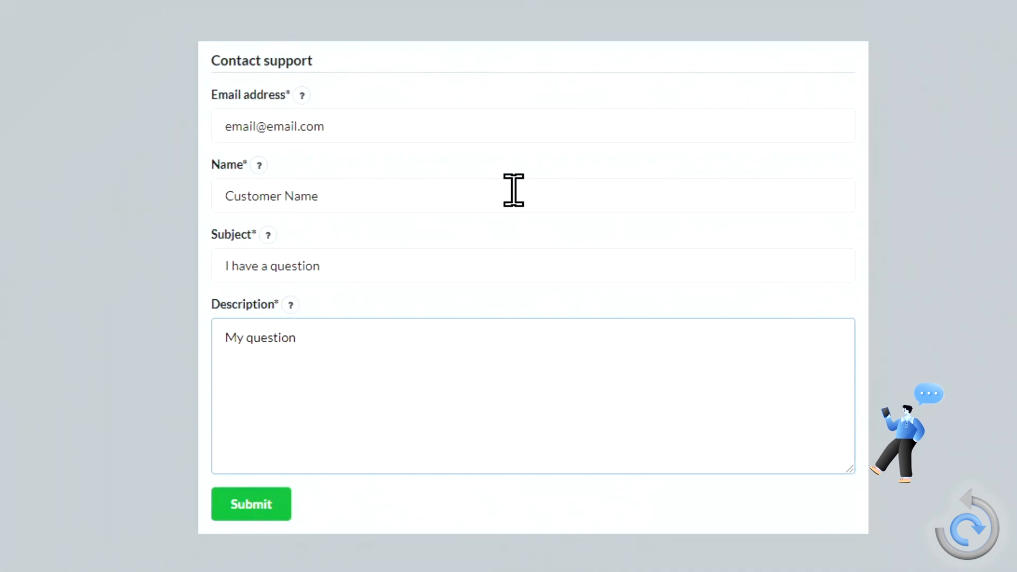
{"action": "left_click", "coordinate": [249, 504]}
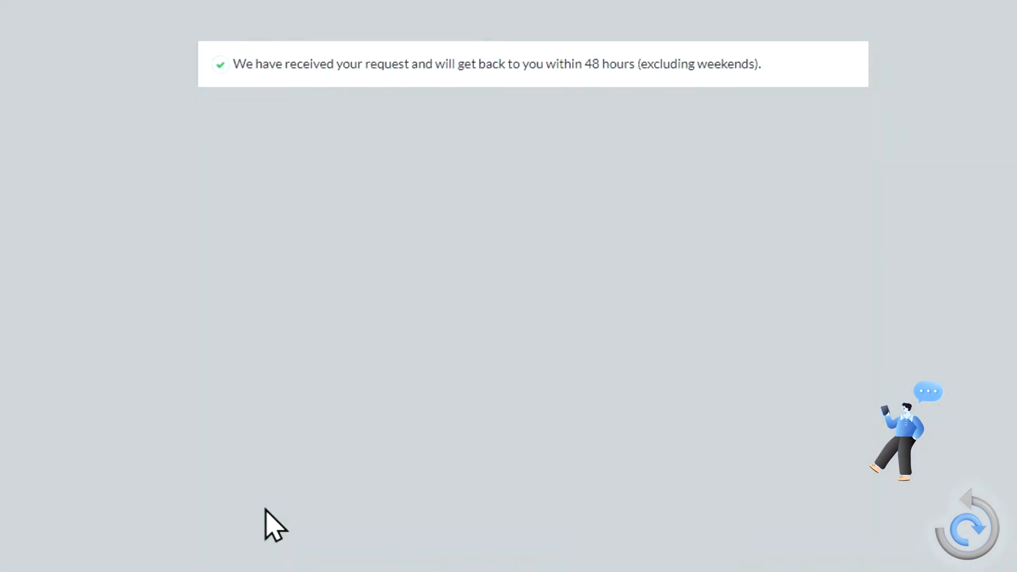